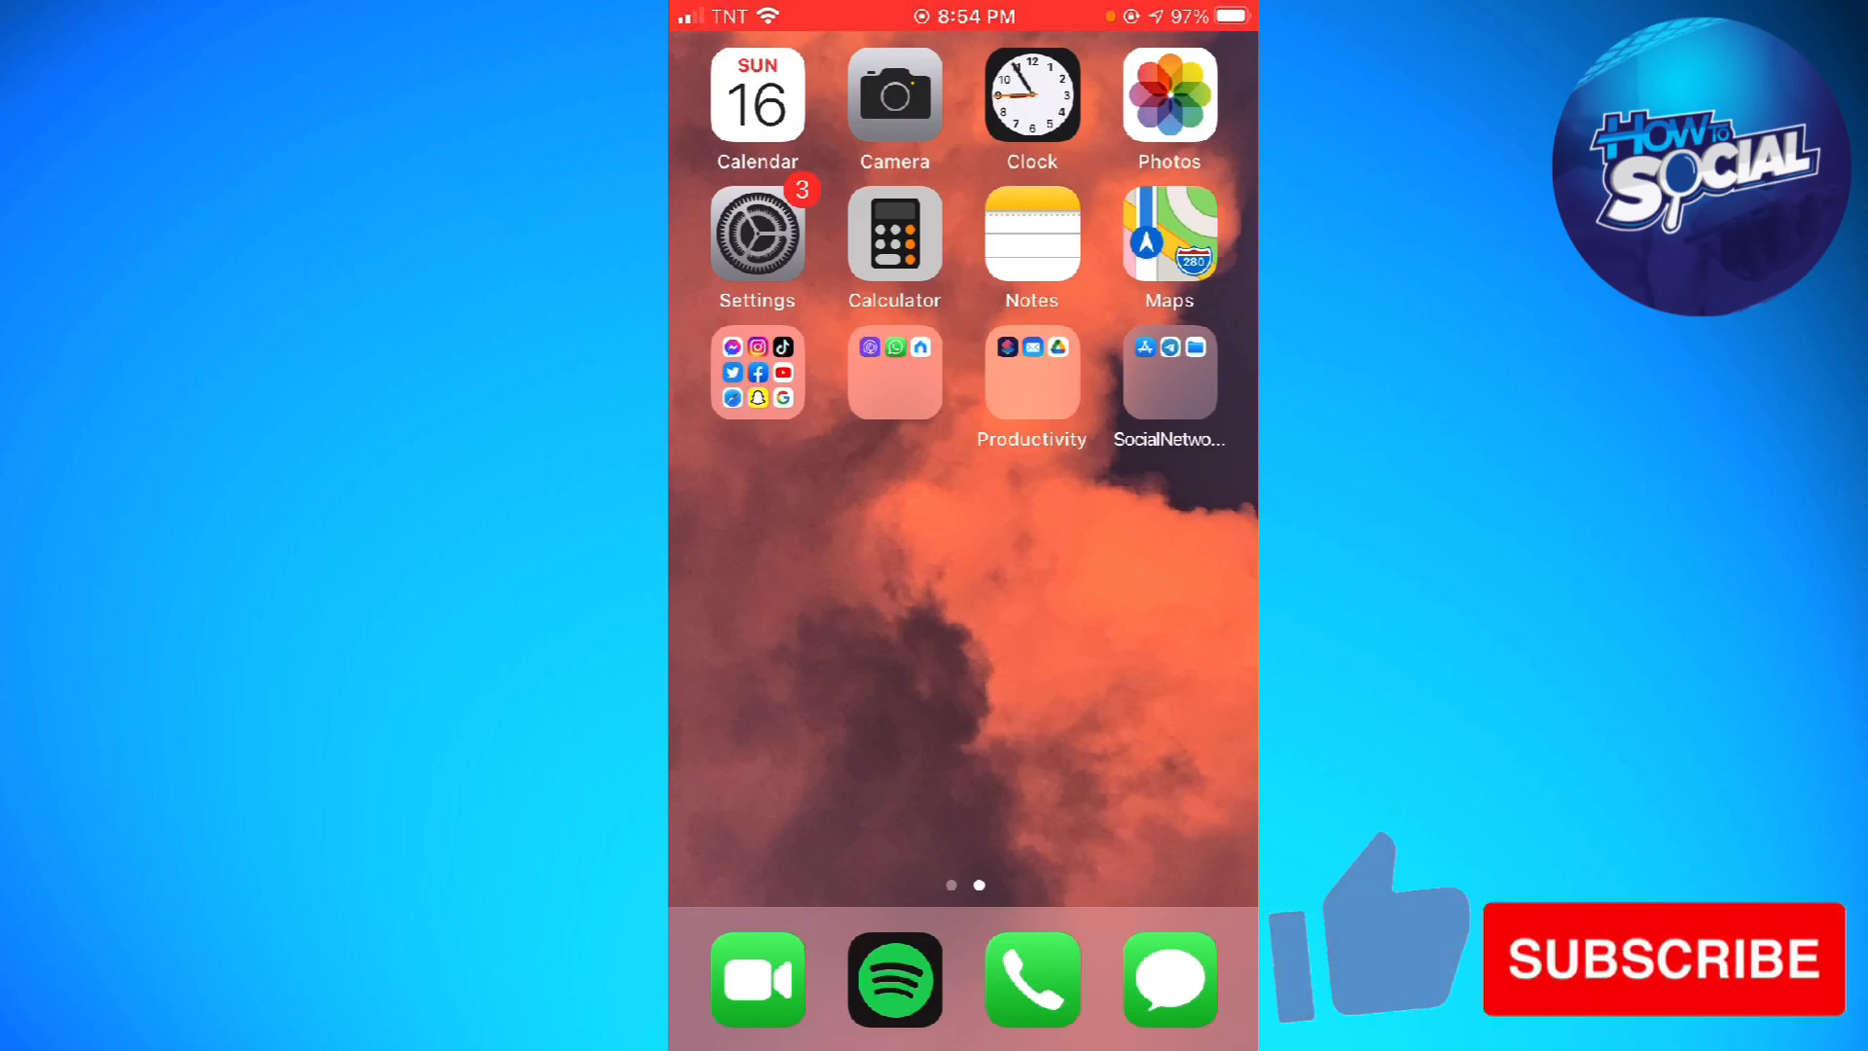
Step: Check YouTube's storage usage in Settings' iPhone Storage list, then get to the YouTube home feed
click(757, 235)
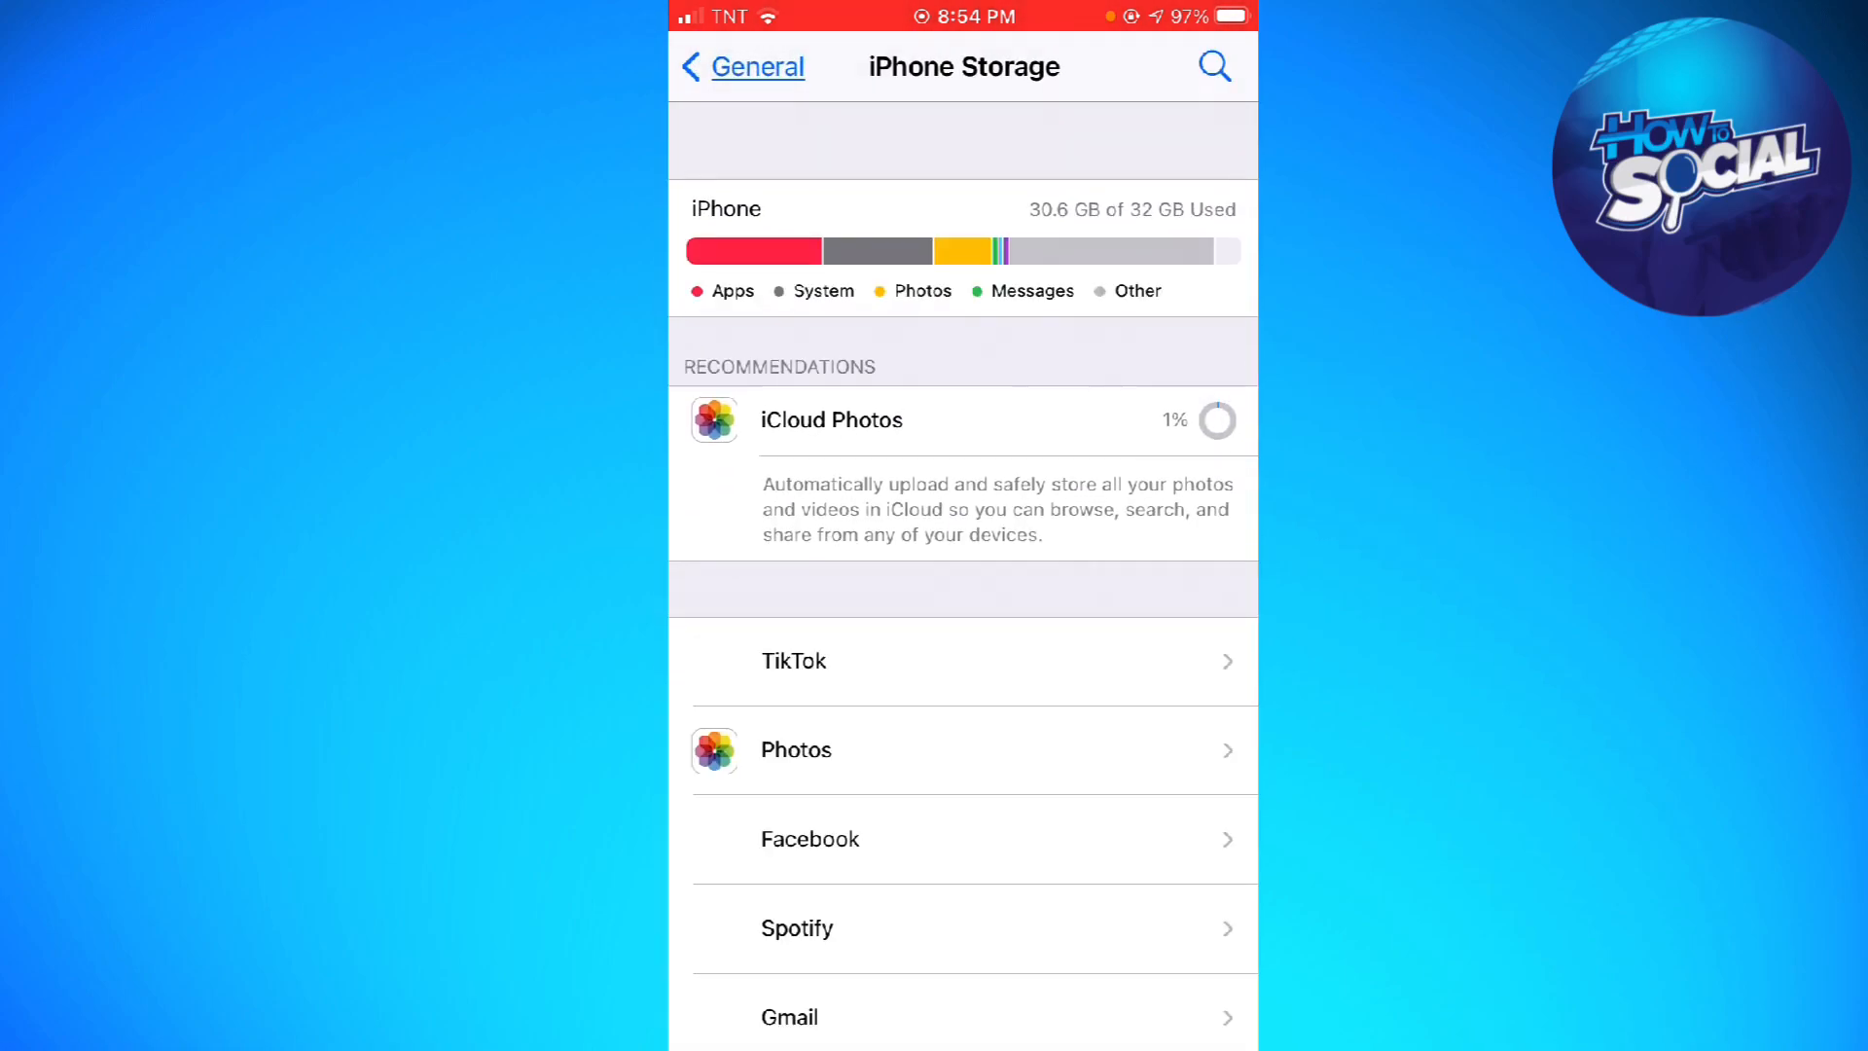
scroll(down, 3)
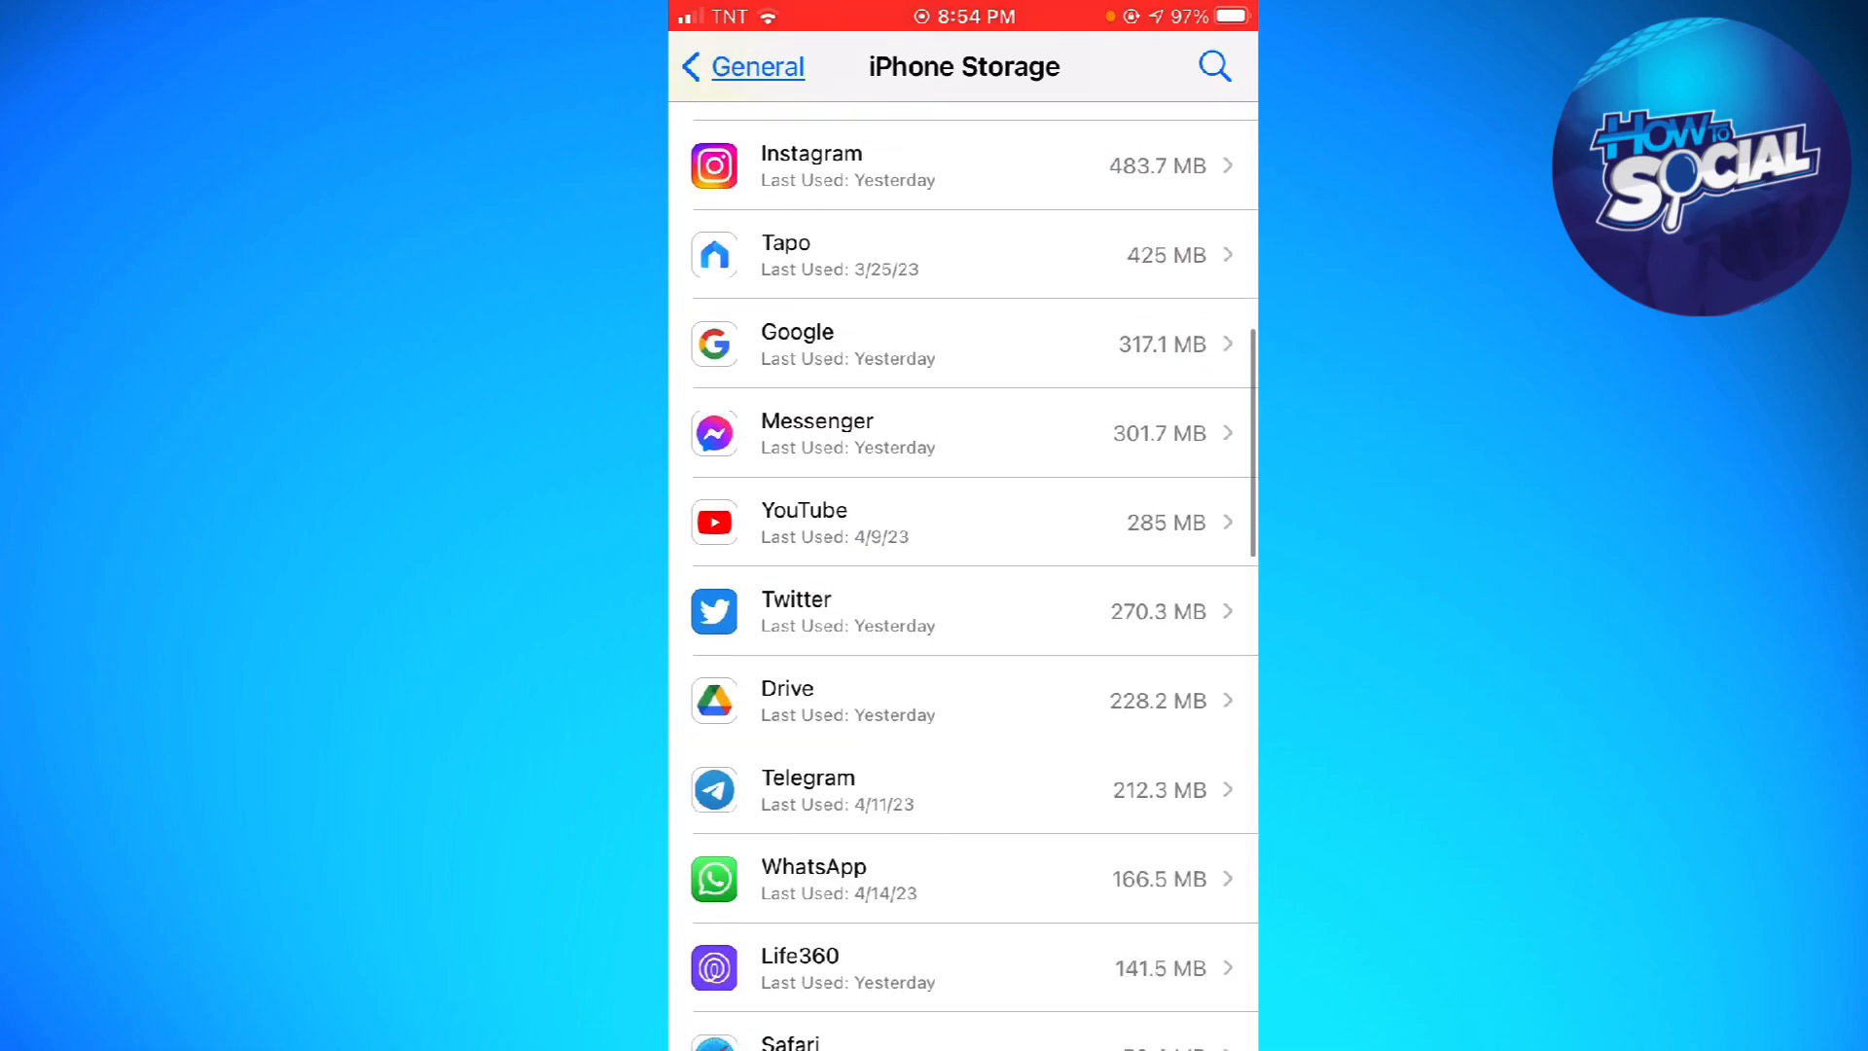
click(963, 521)
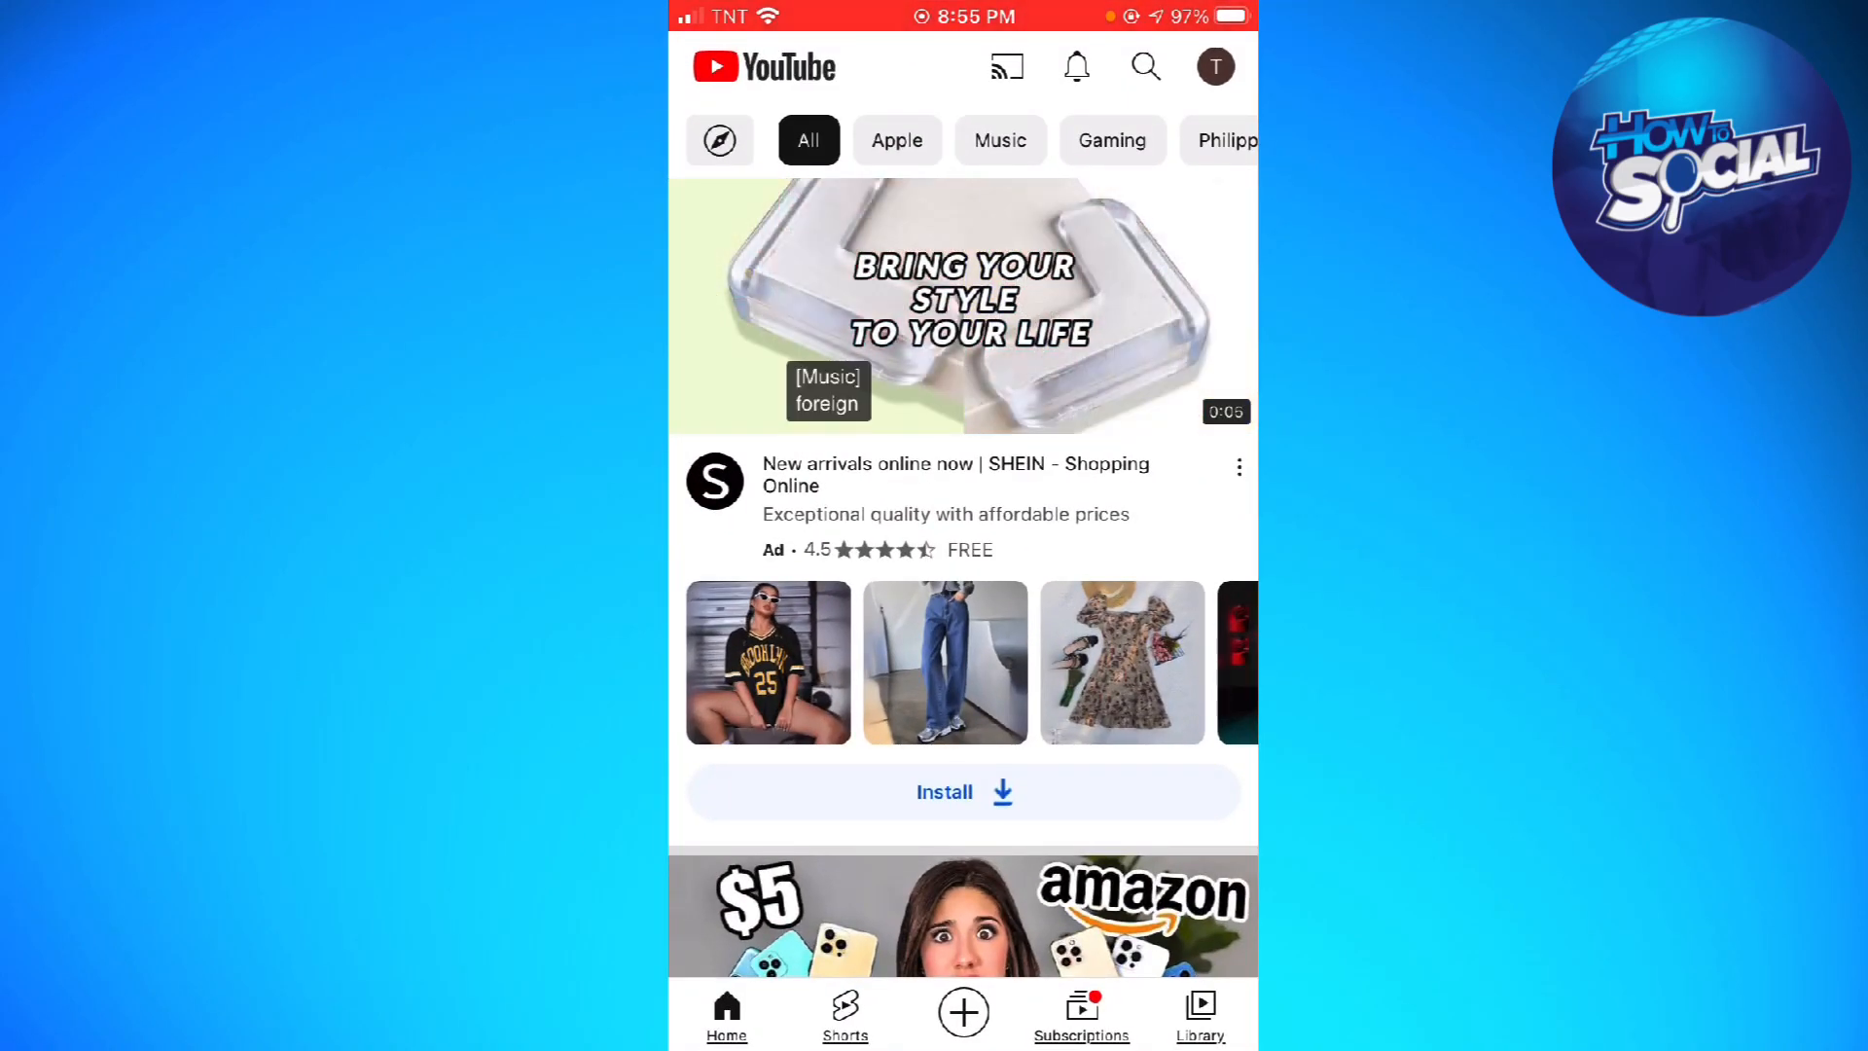
Step: Open YouTube Settings from the avatar menu and view the About page showing version 18.14.1
scroll(down, 3)
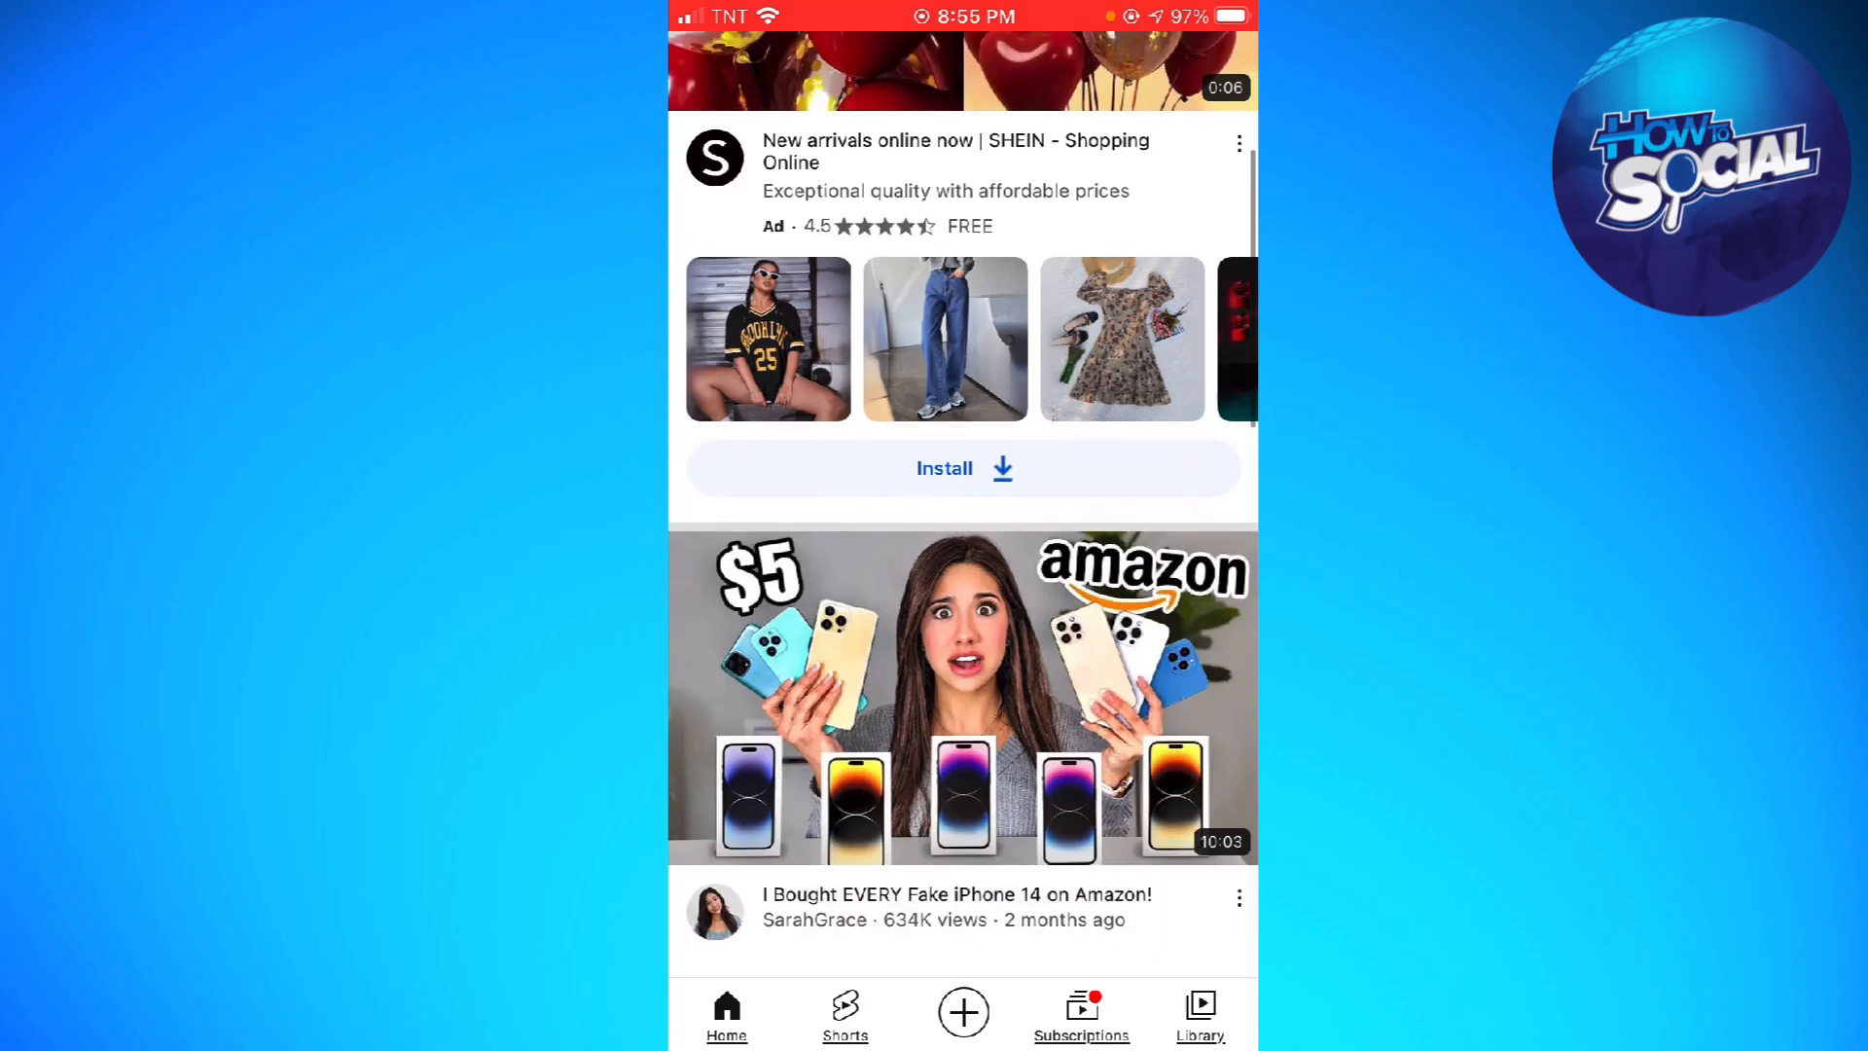
scroll(down, 3)
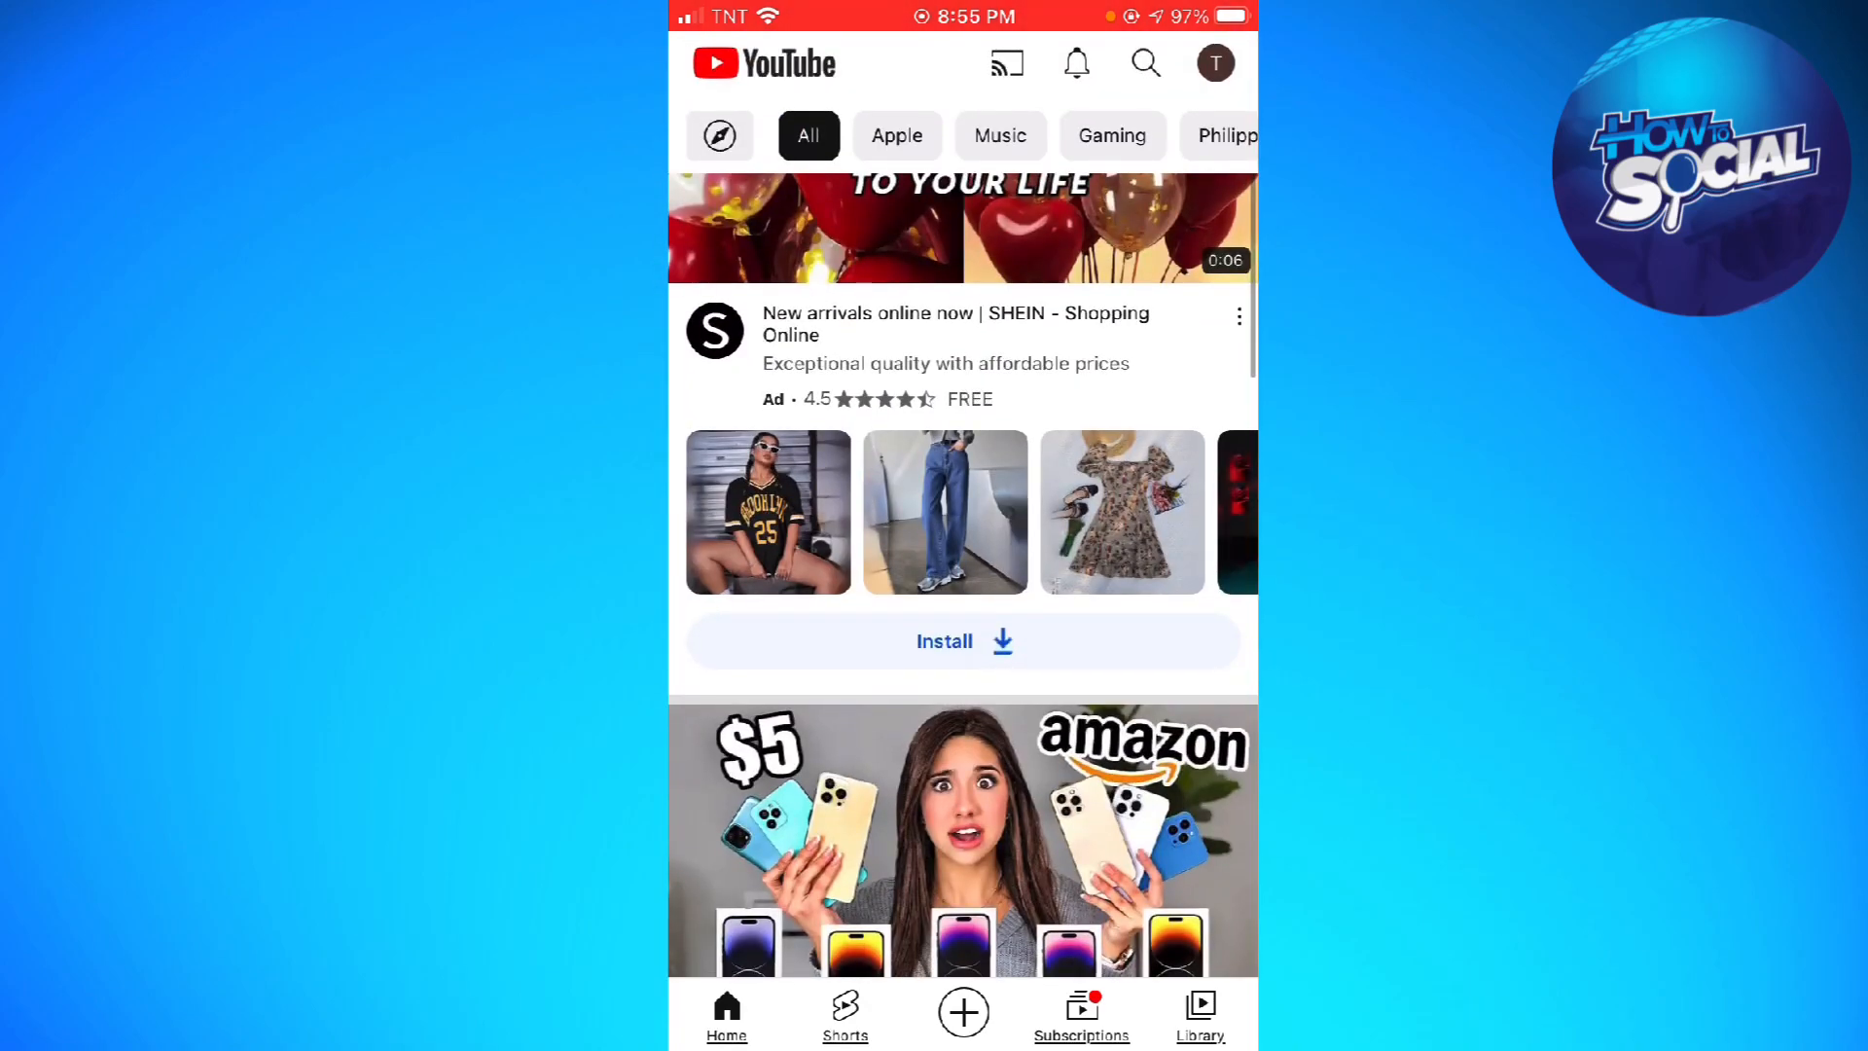
click(1214, 63)
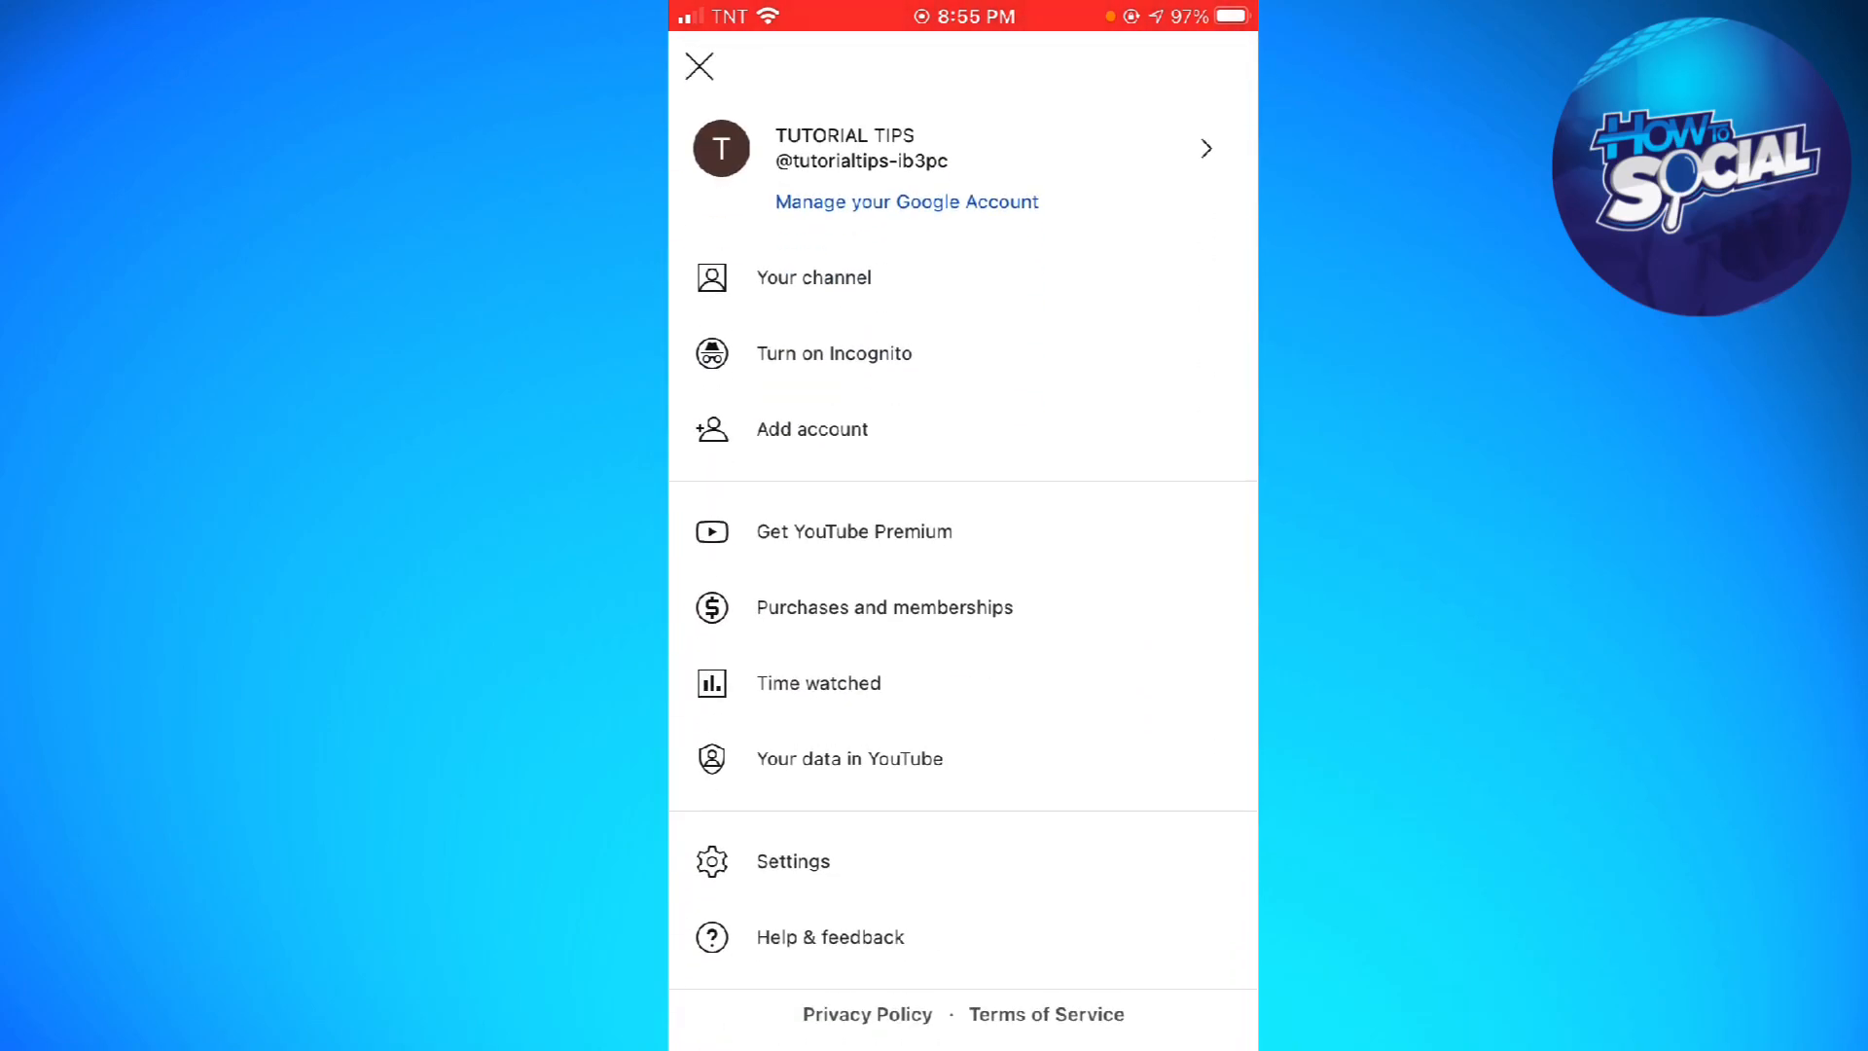
click(792, 860)
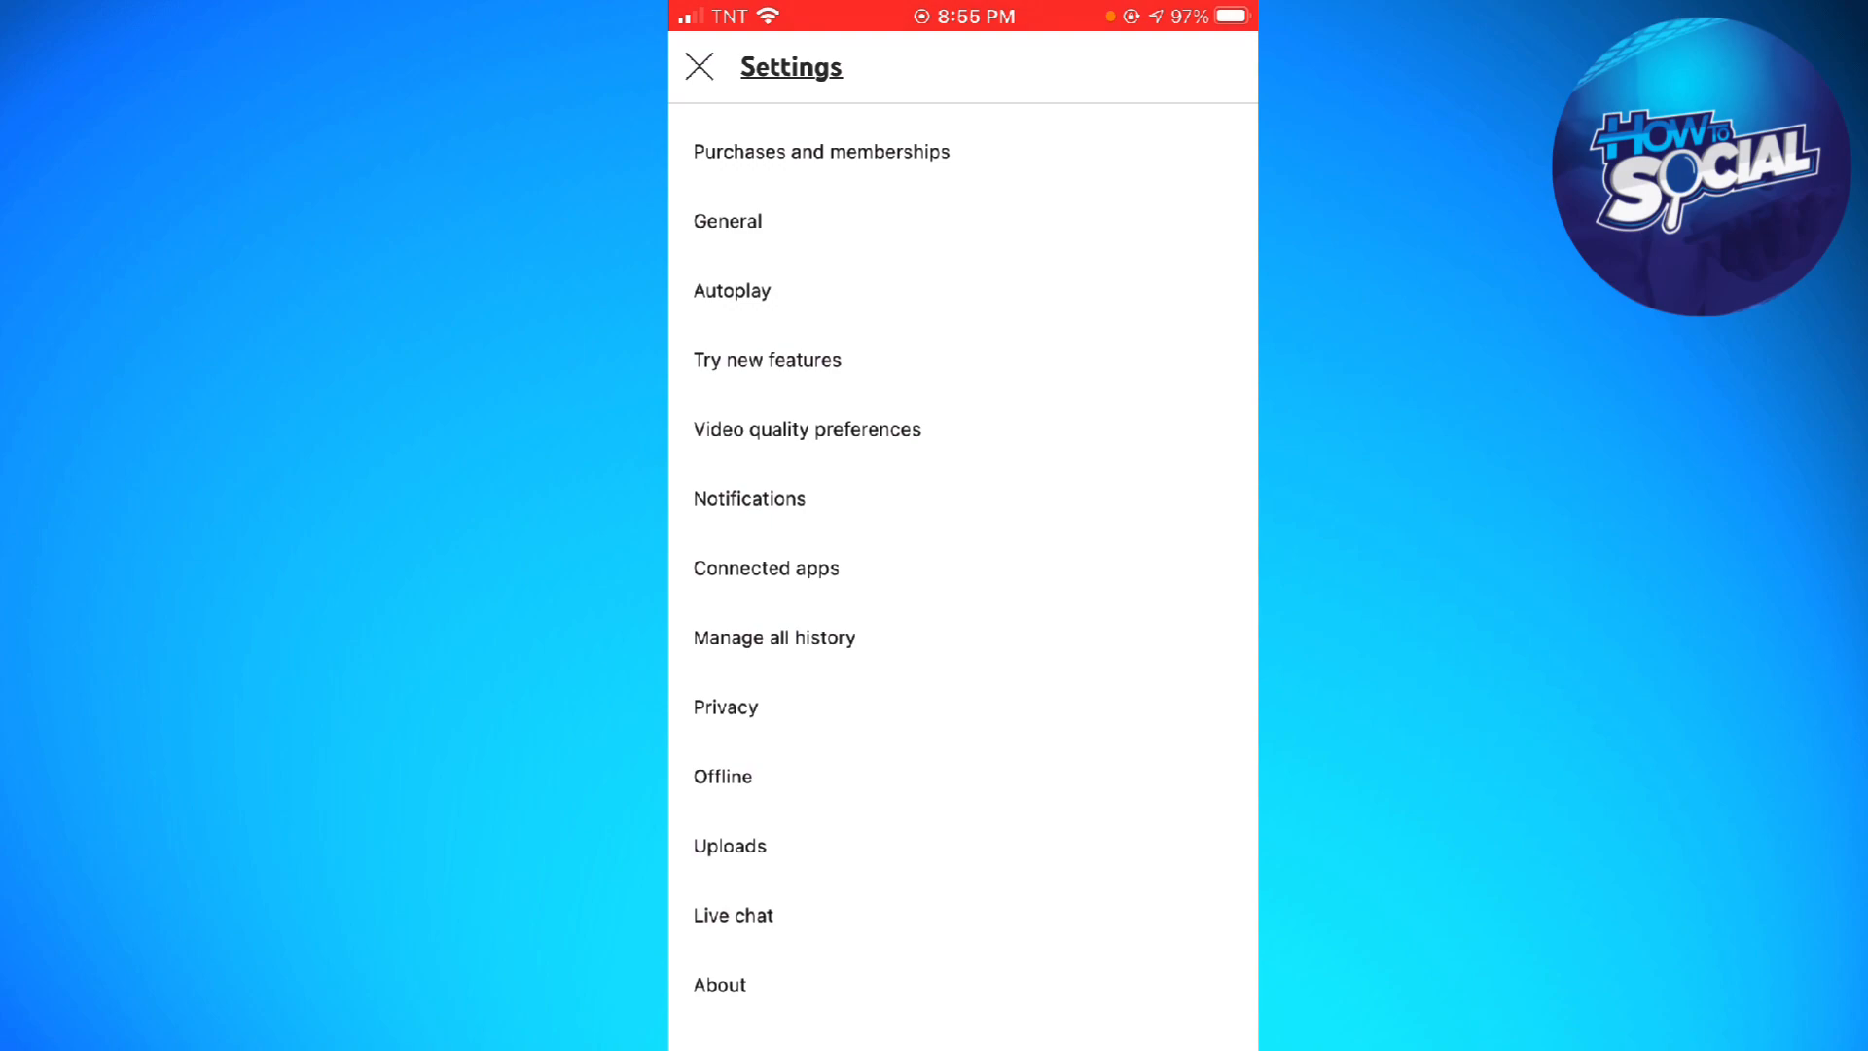
click(720, 984)
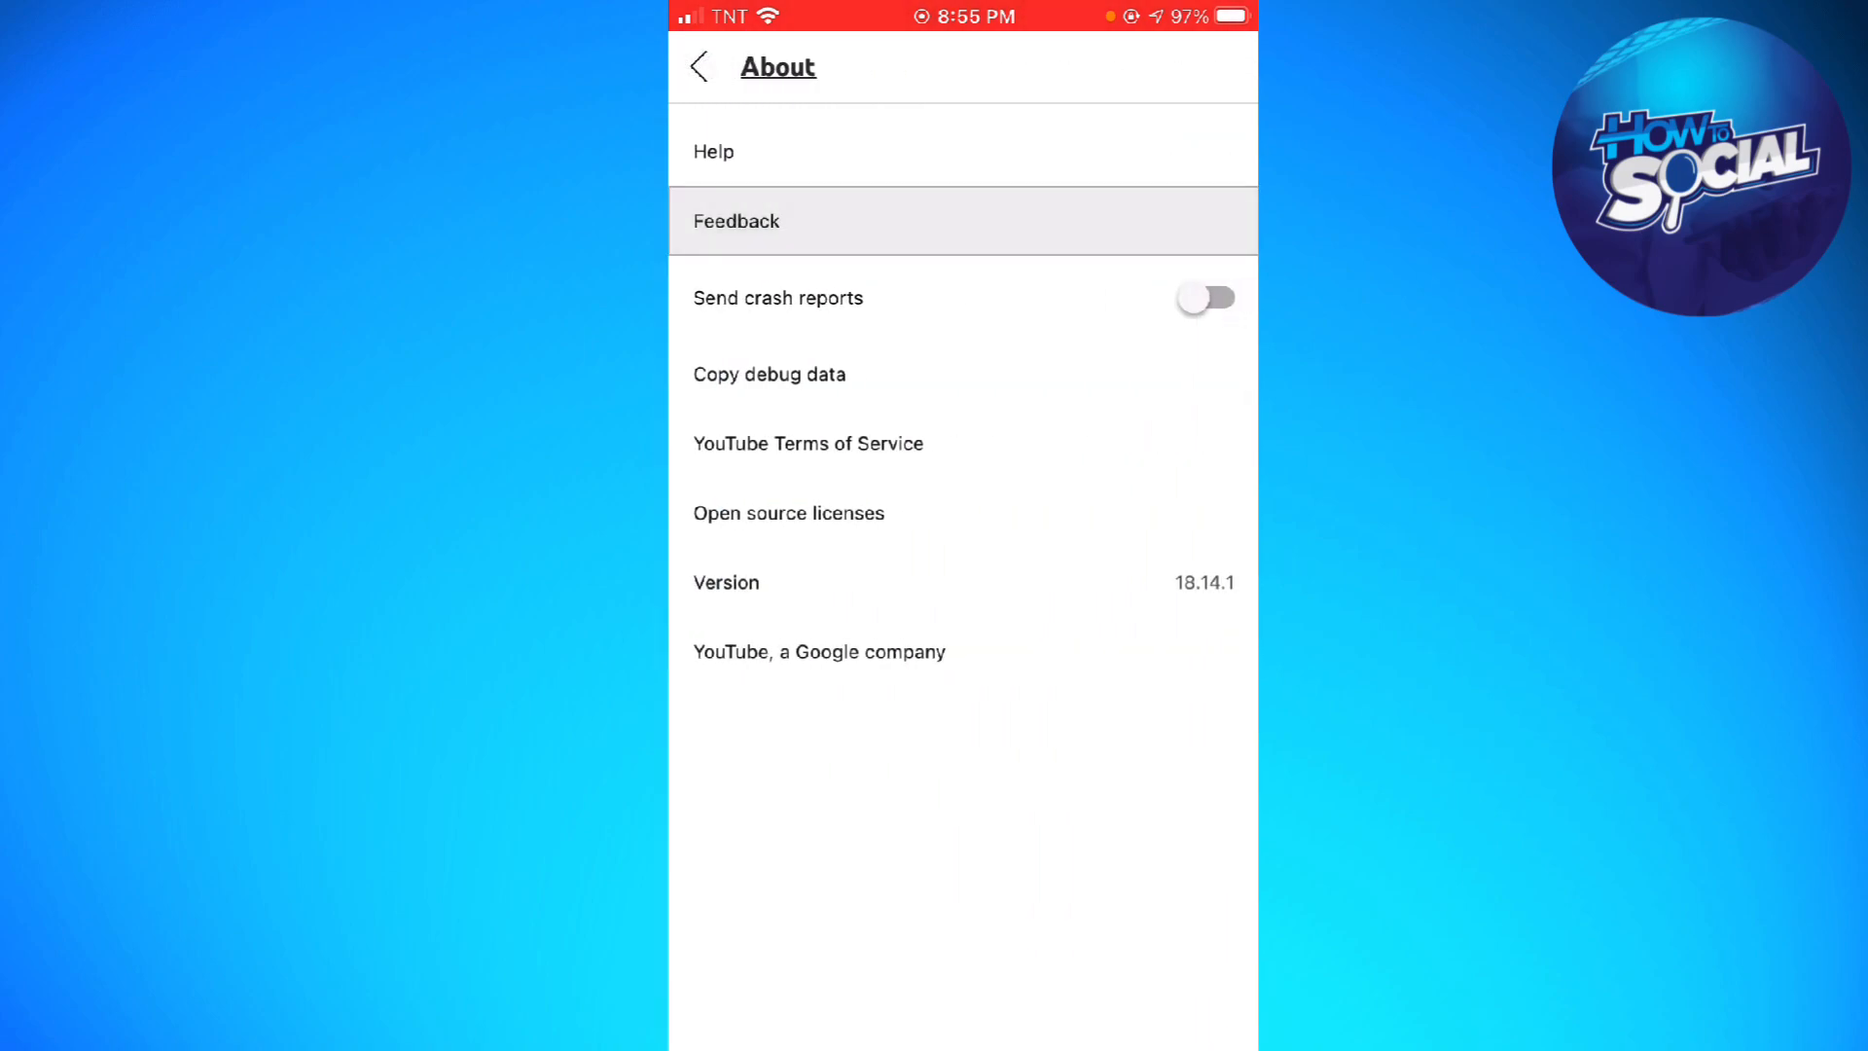
Step: Start a feedback report and type 'My YouTube Account is not working properly.' as the message
click(736, 221)
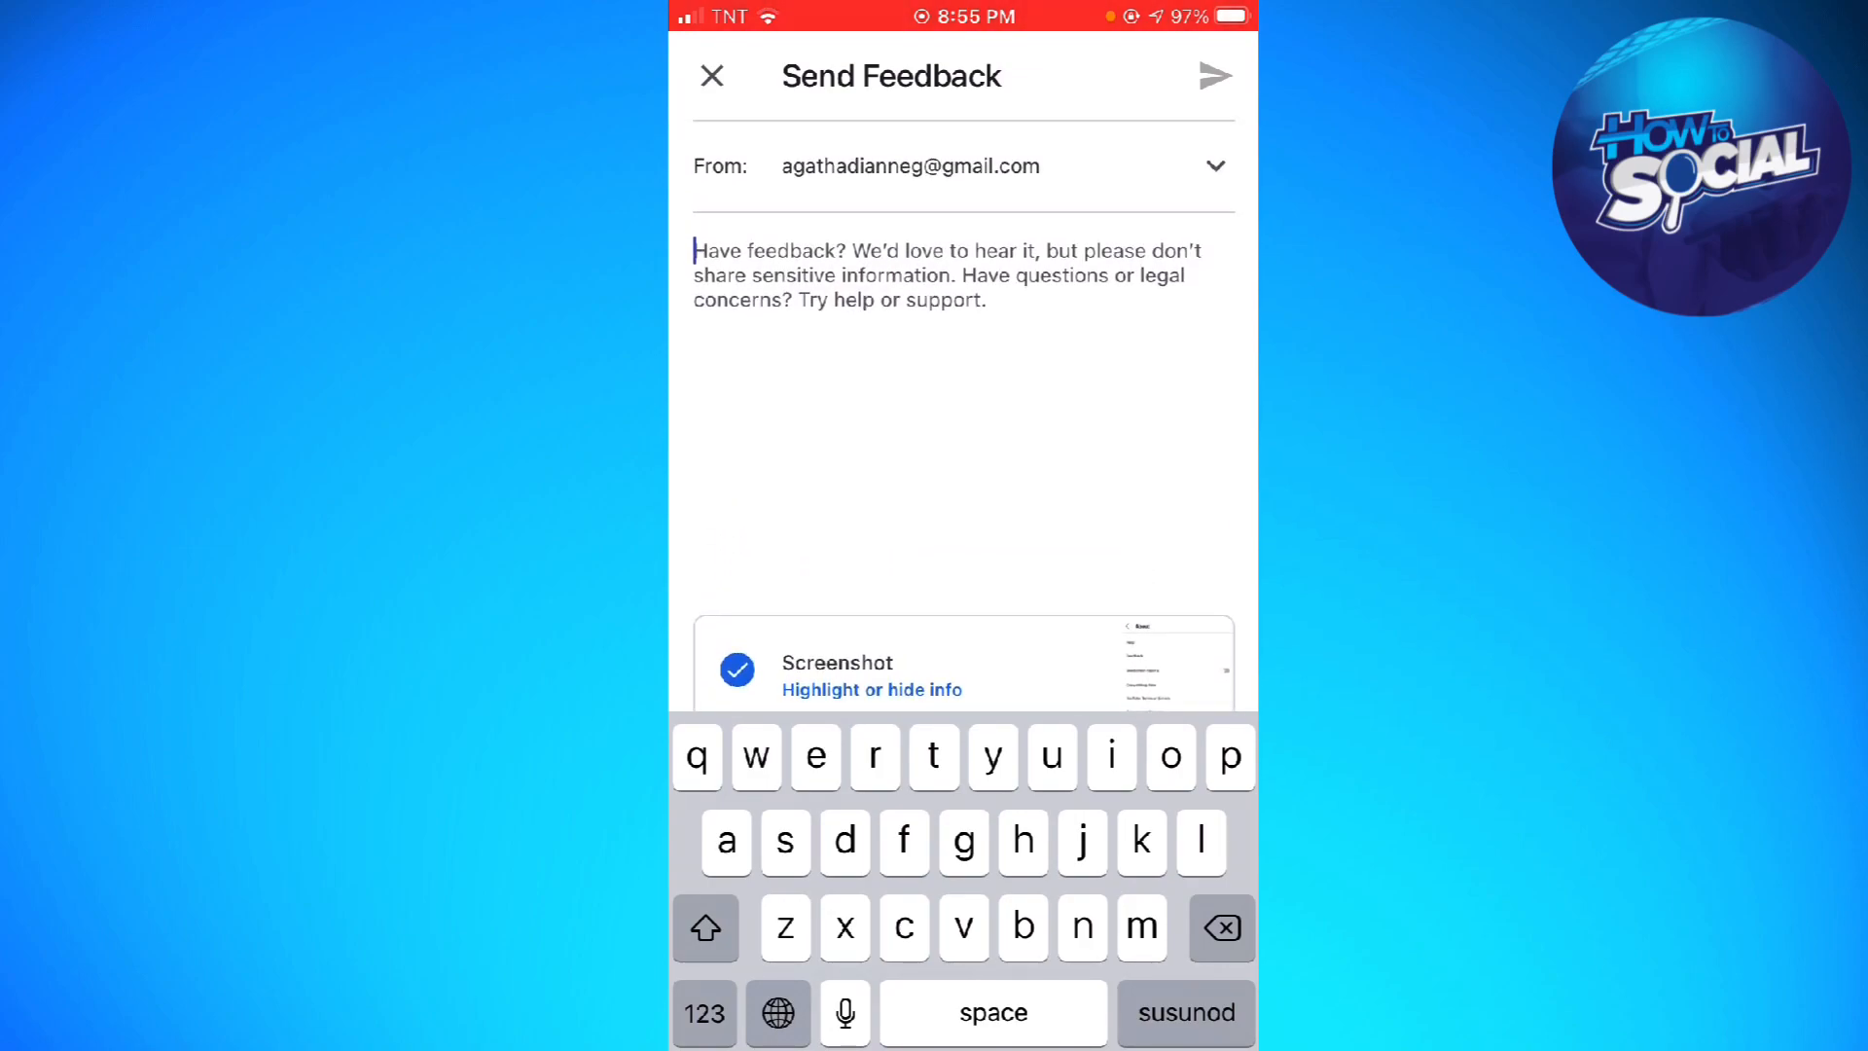
text(H)
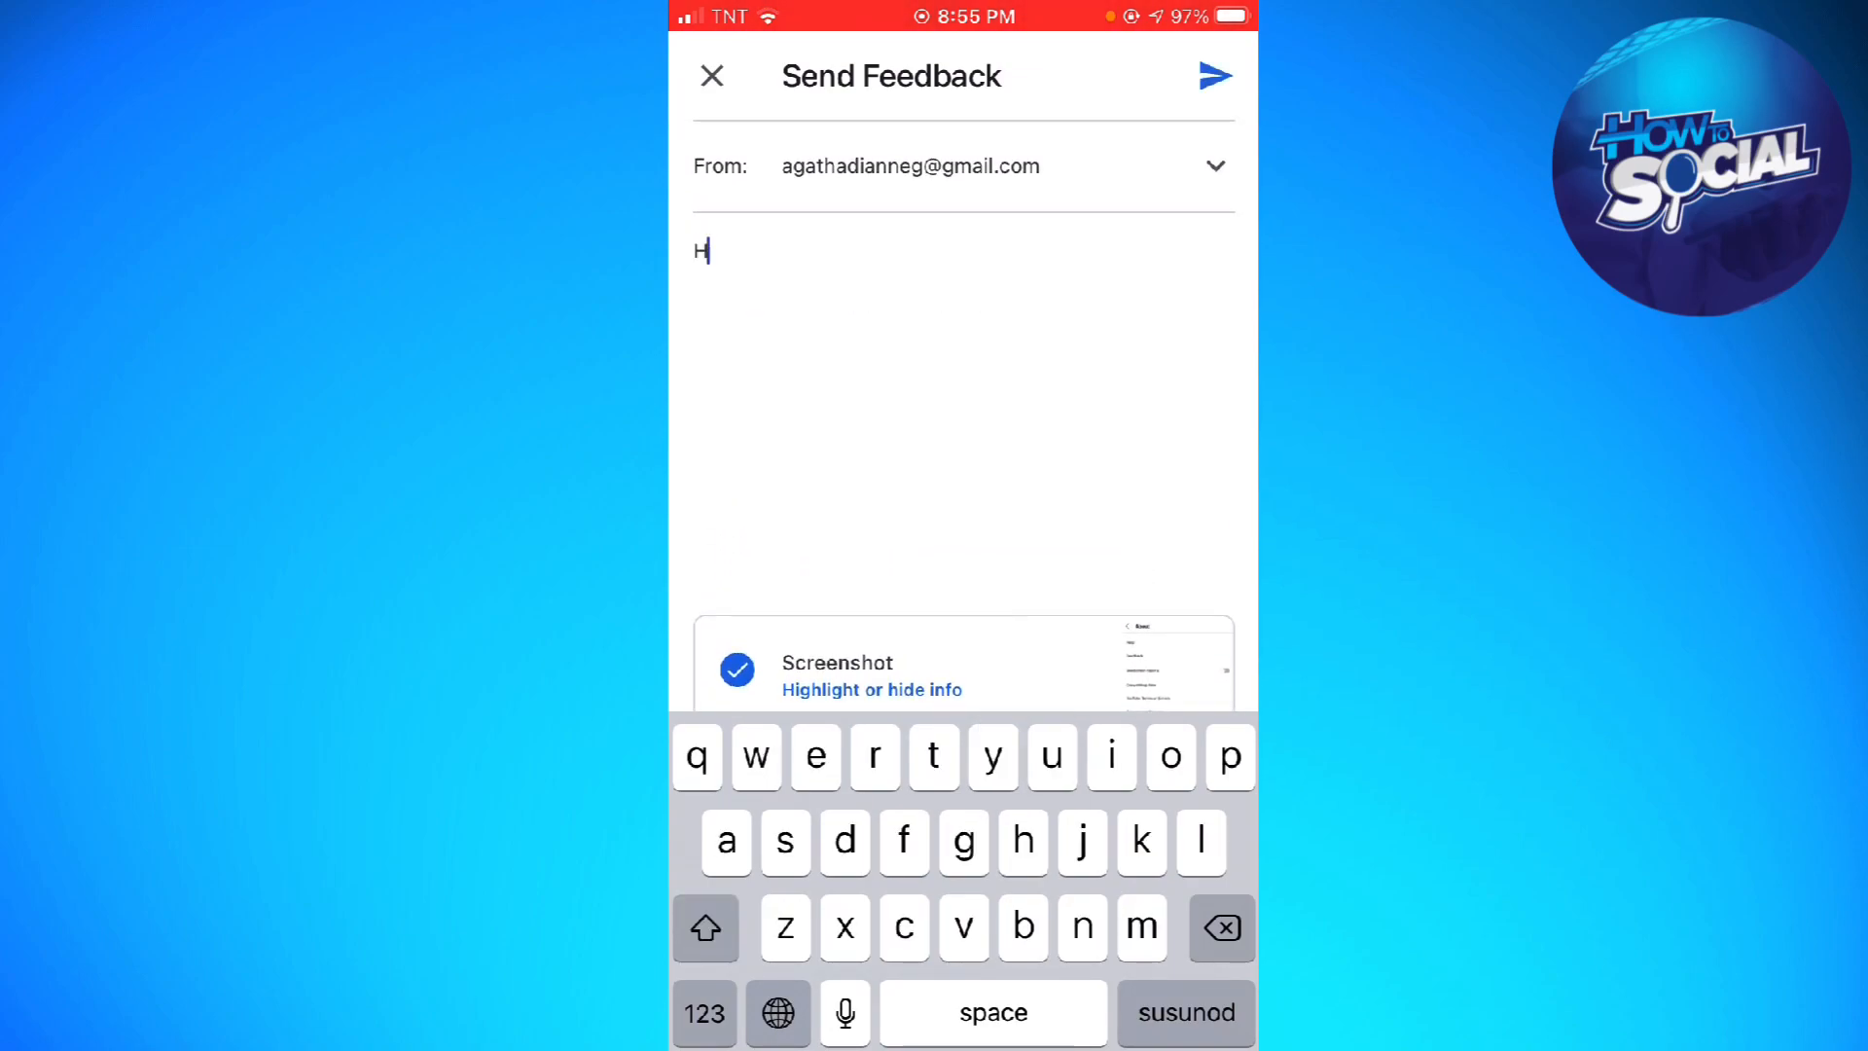
key(backspace)
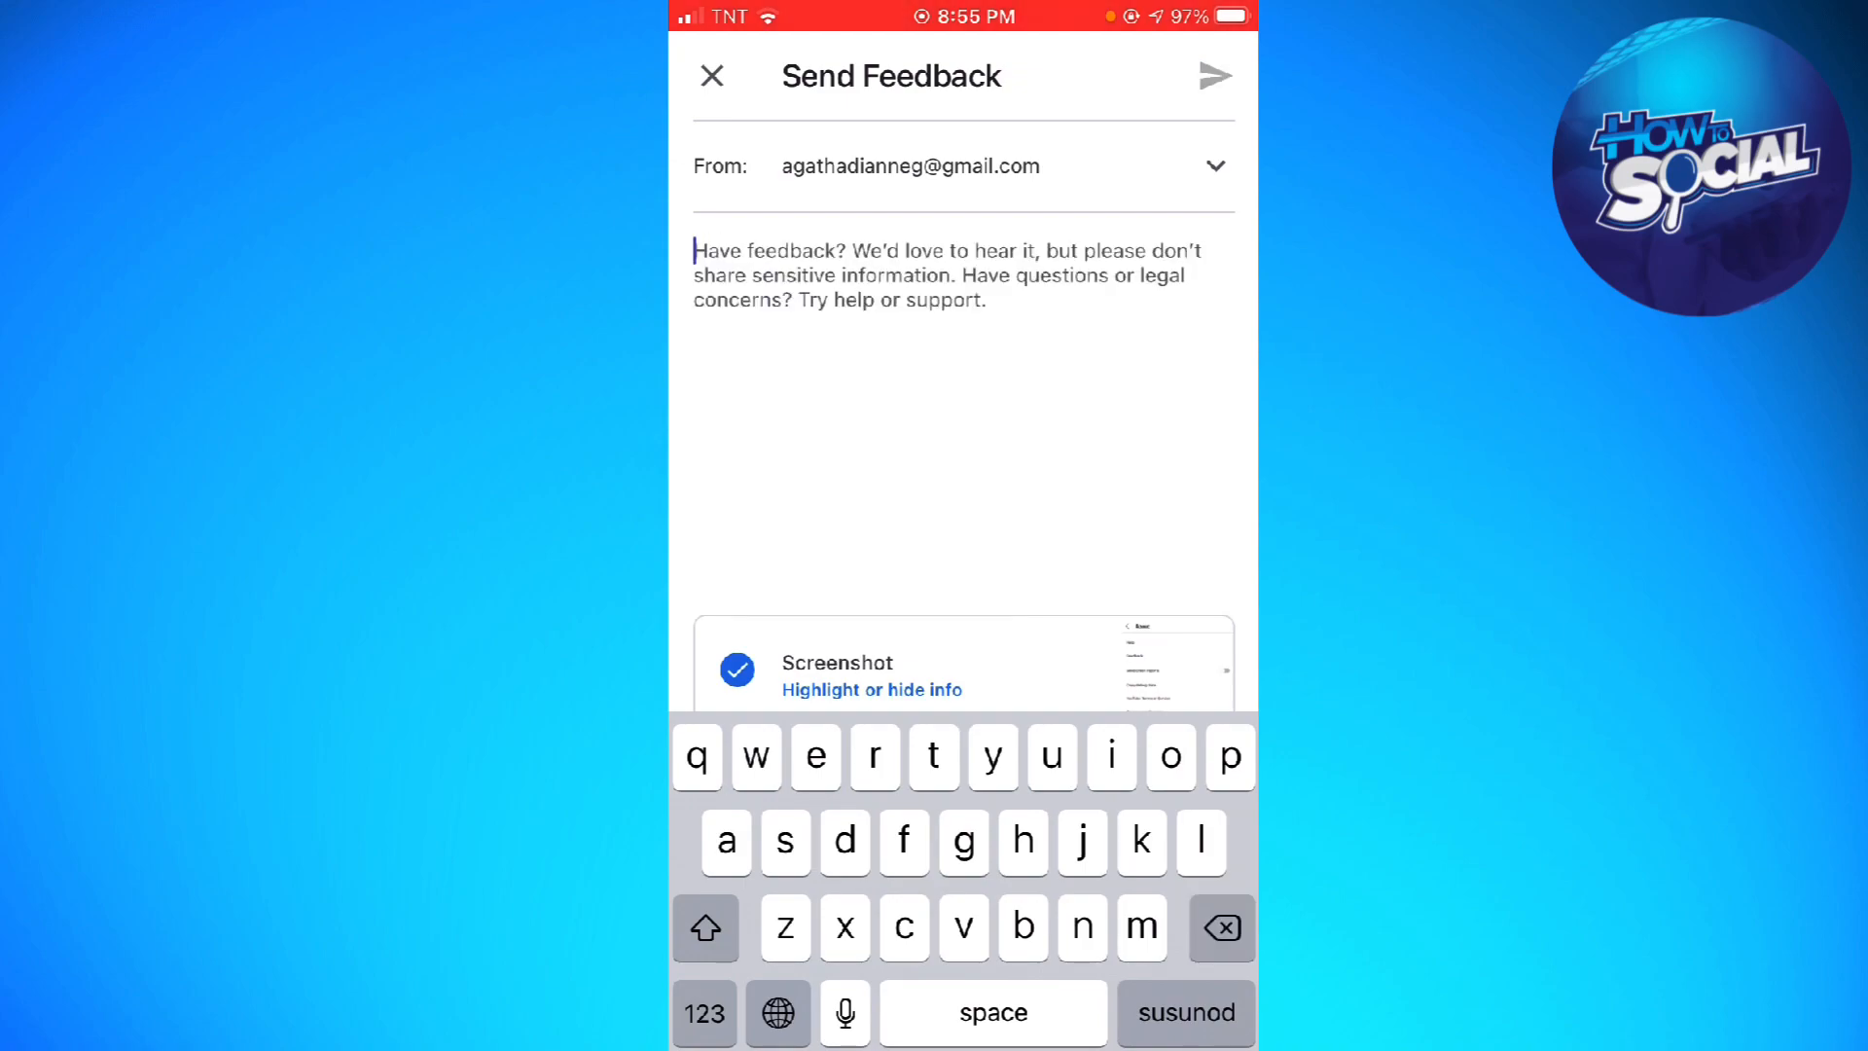
text(My Youtube Account is not working o)
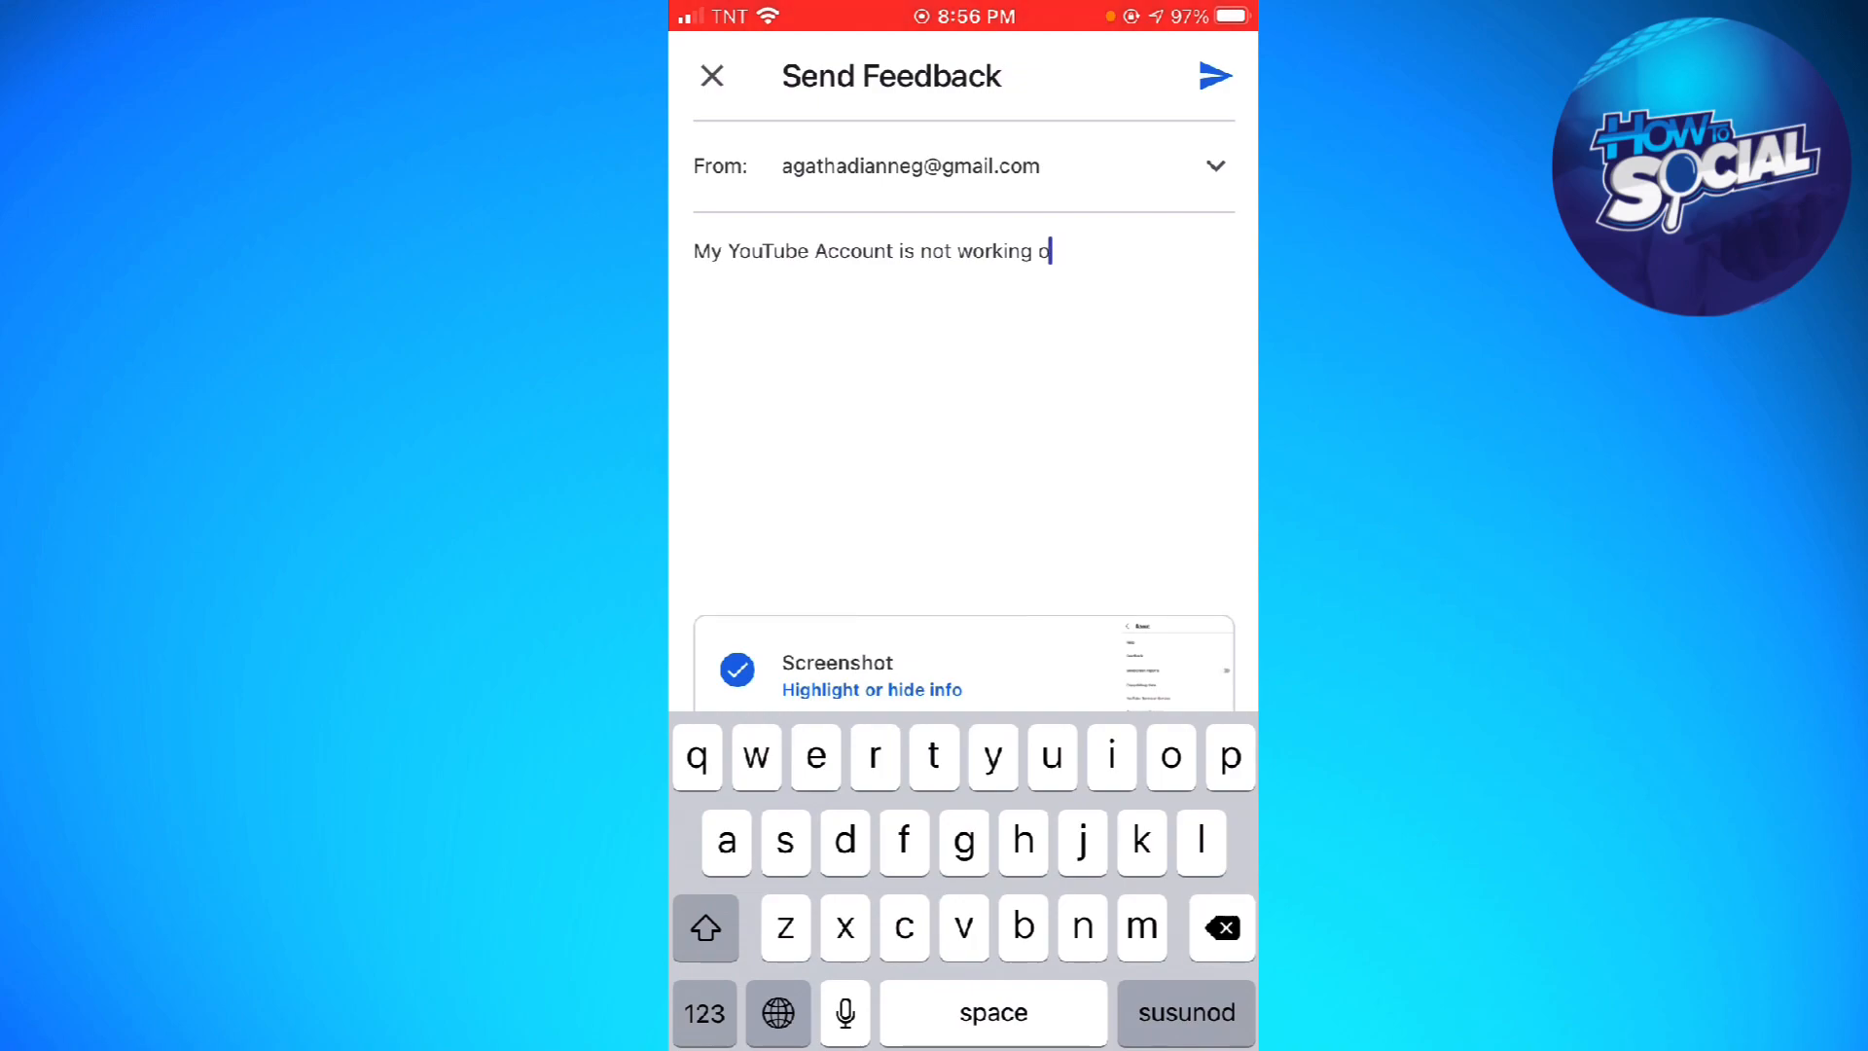
text(properly)
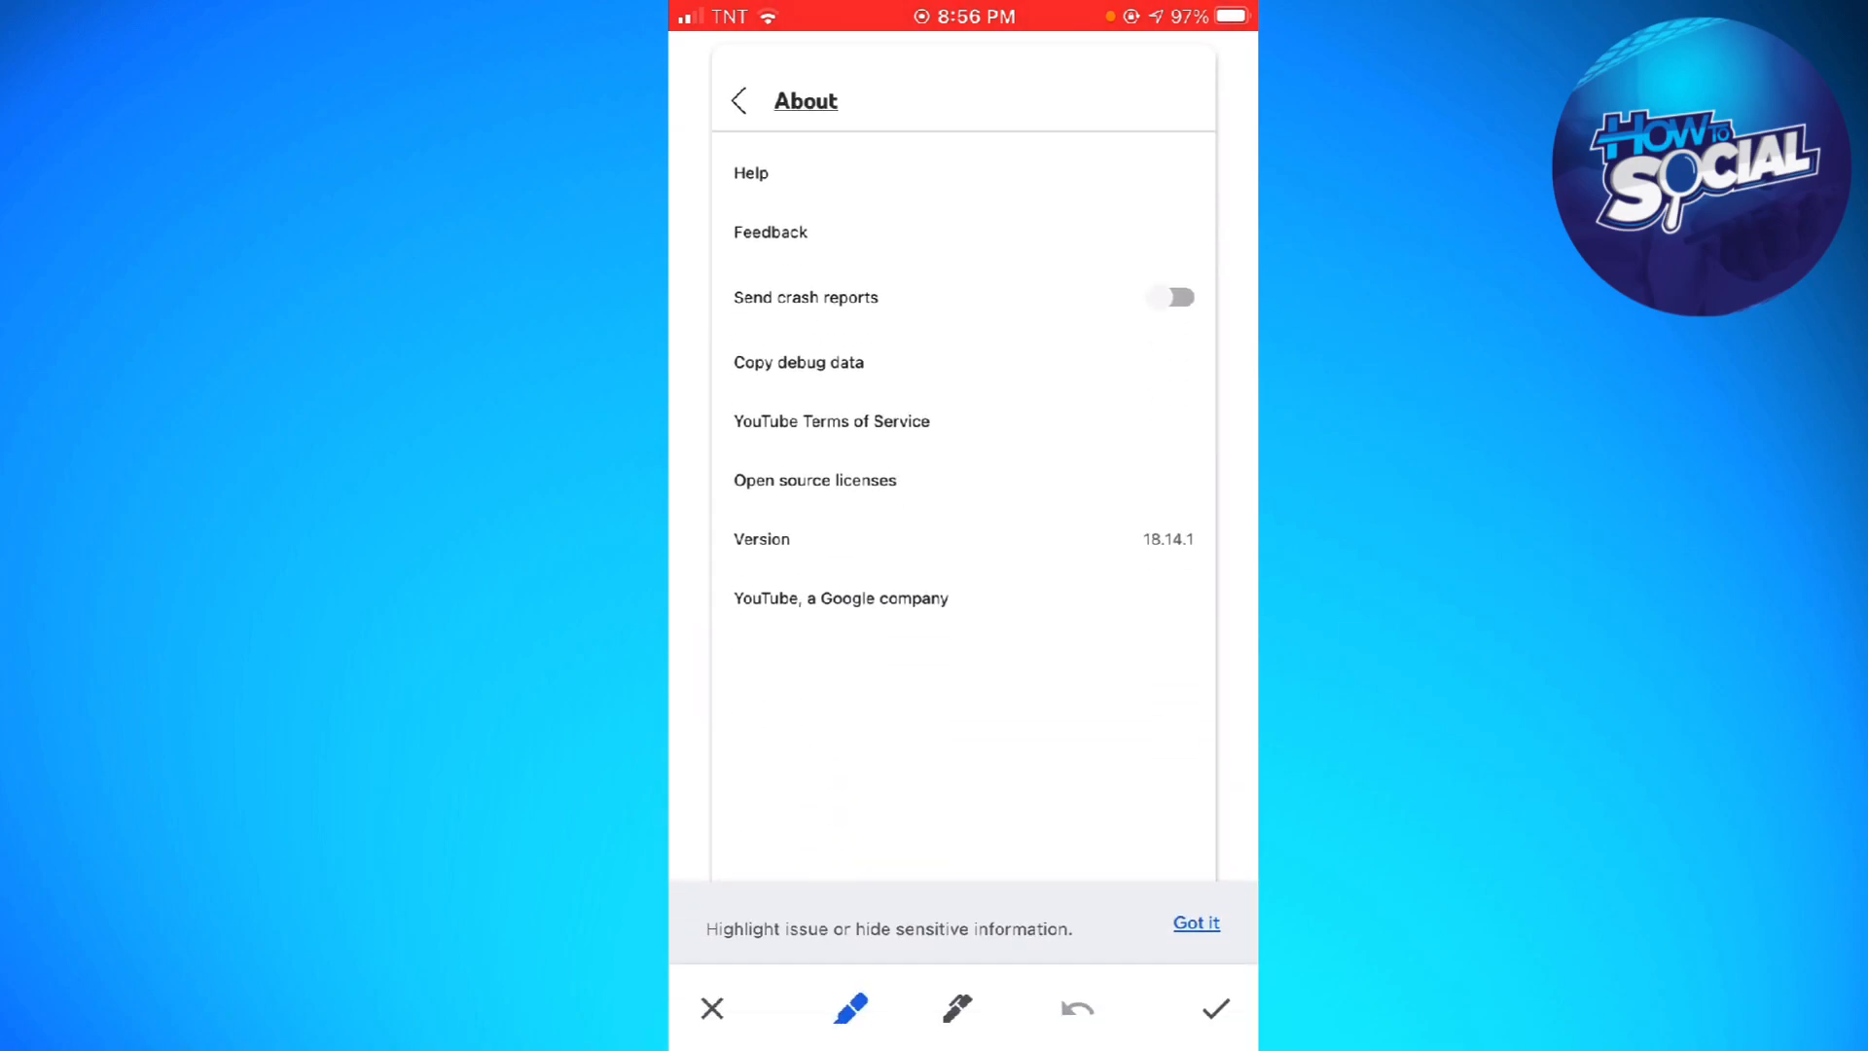
Step: Close the screenshot editor, leave follow-up emails off, and send the report with screenshot and logs
click(1215, 1008)
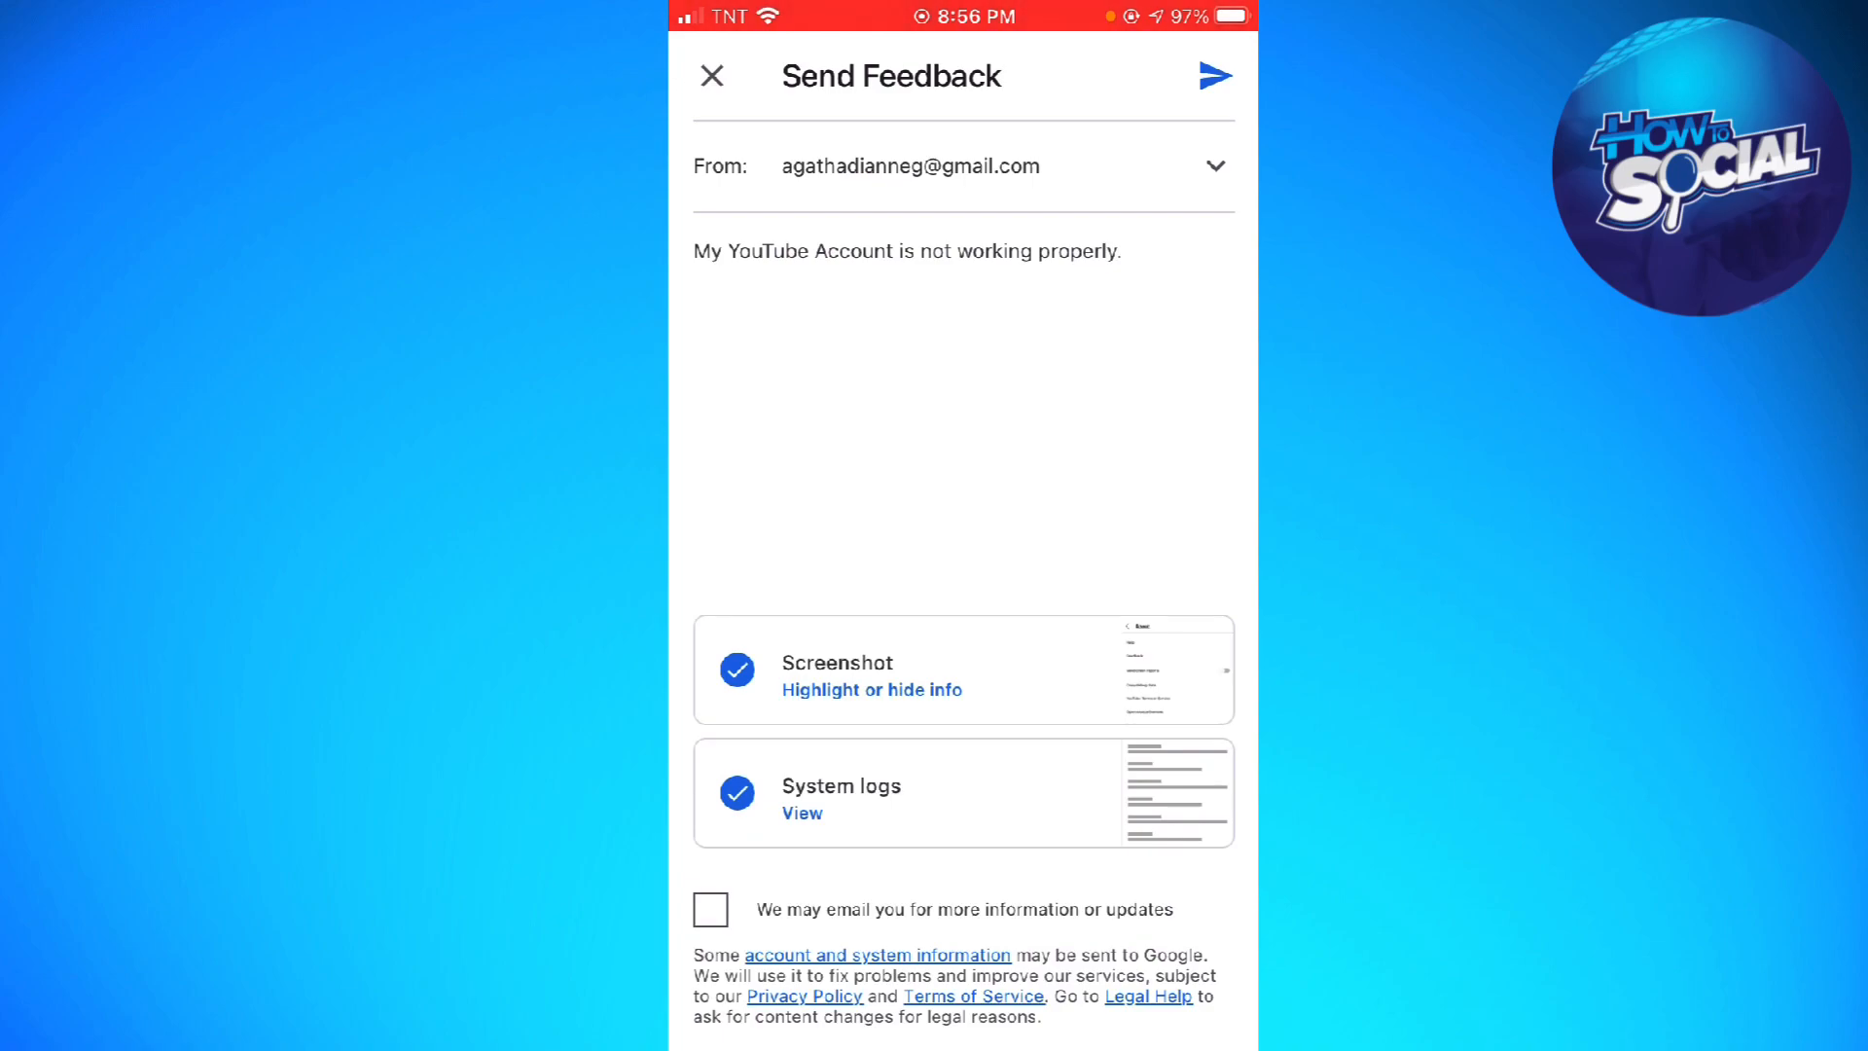
click(710, 909)
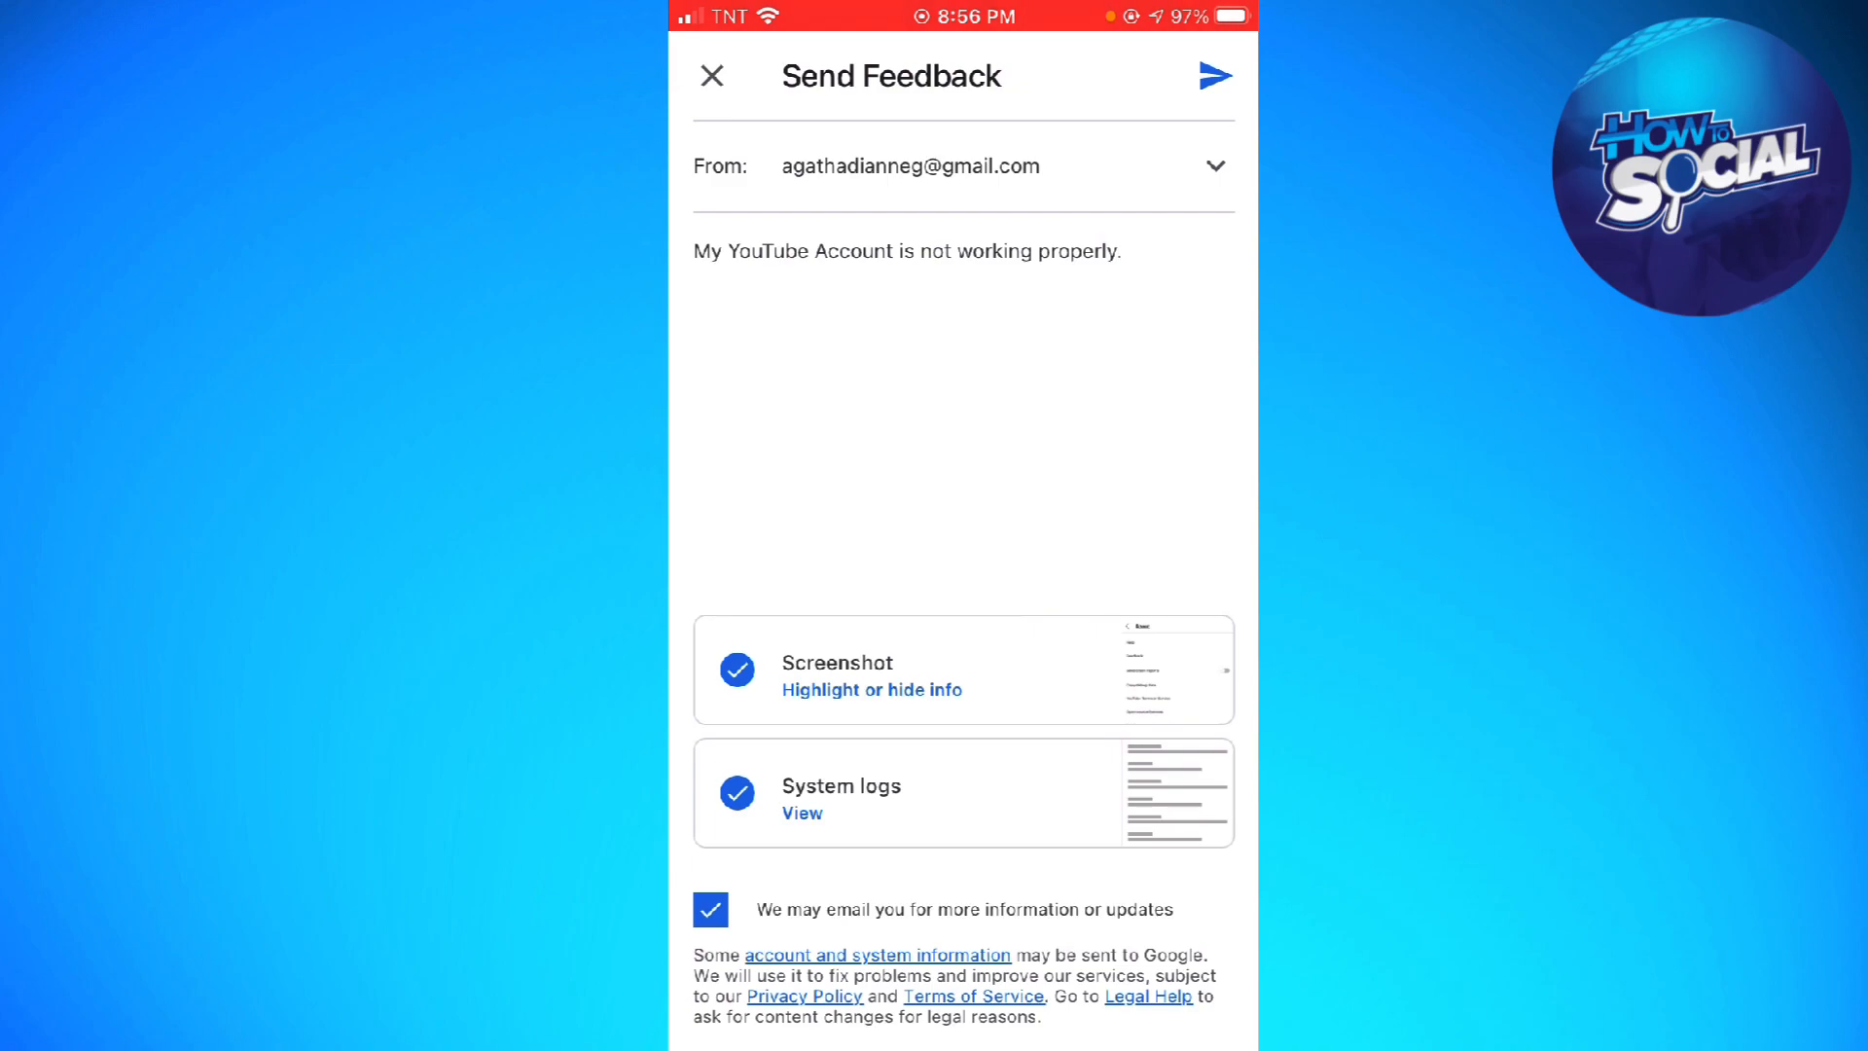
click(710, 909)
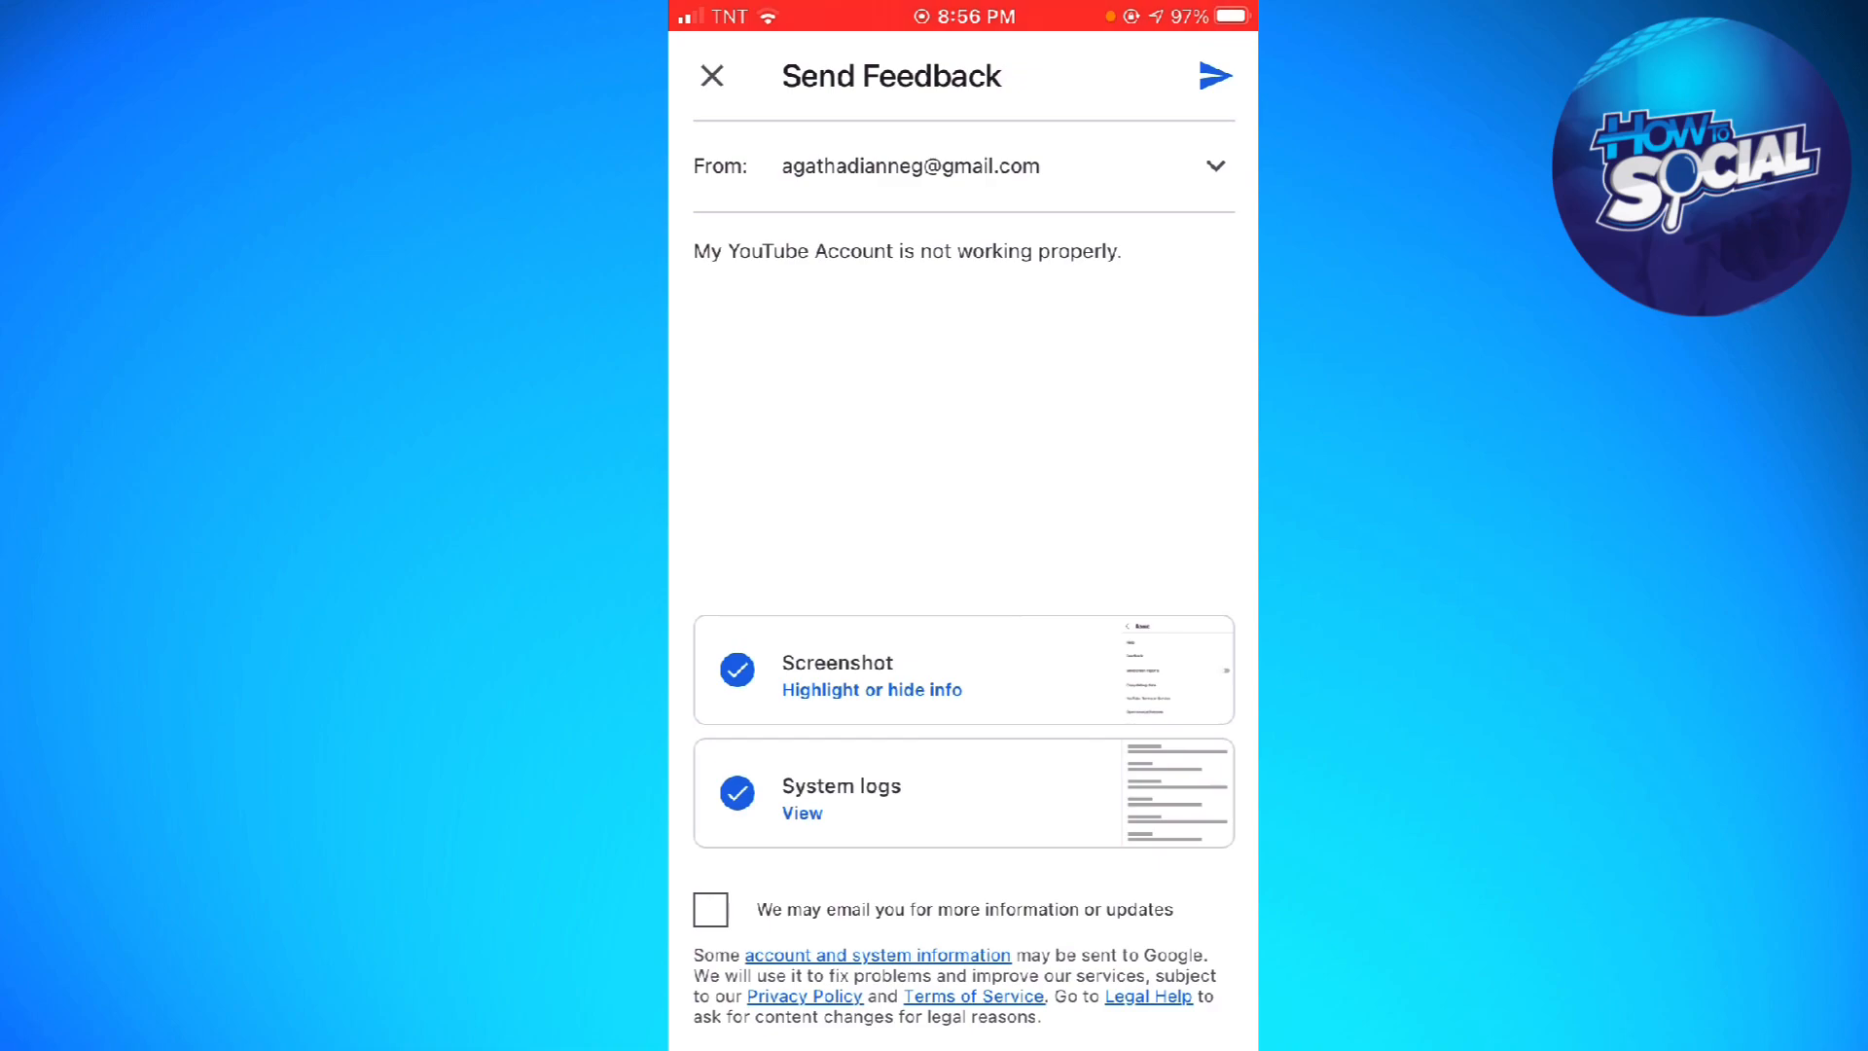
click(712, 75)
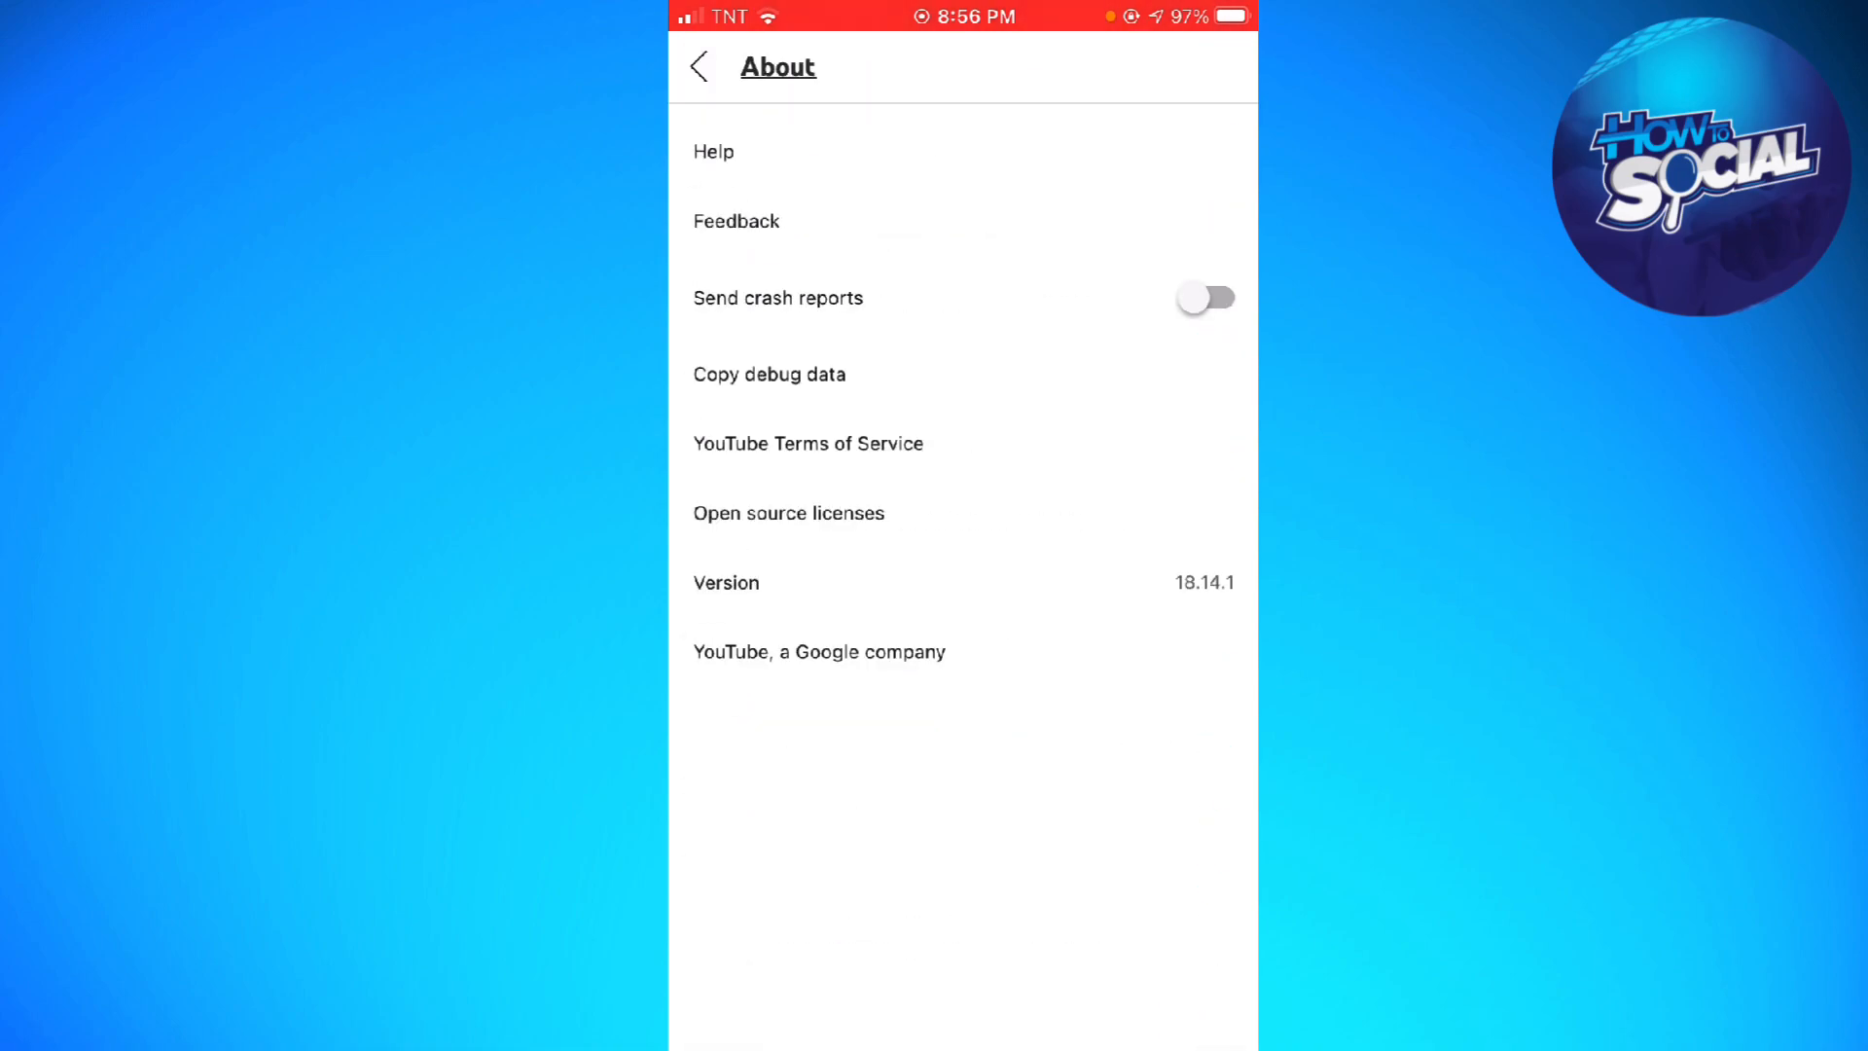